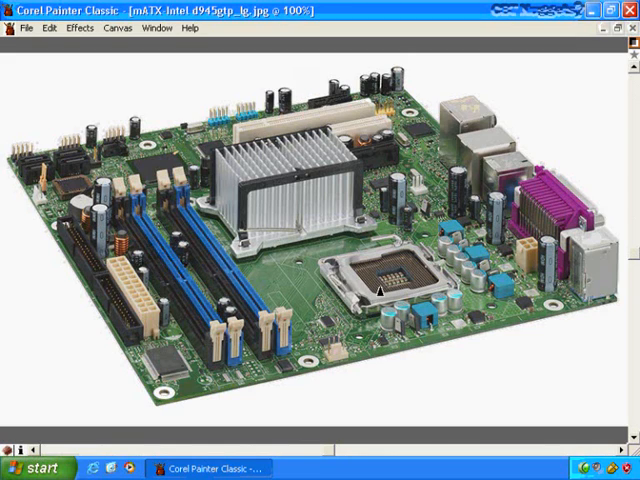
mouse_move(205, 355)
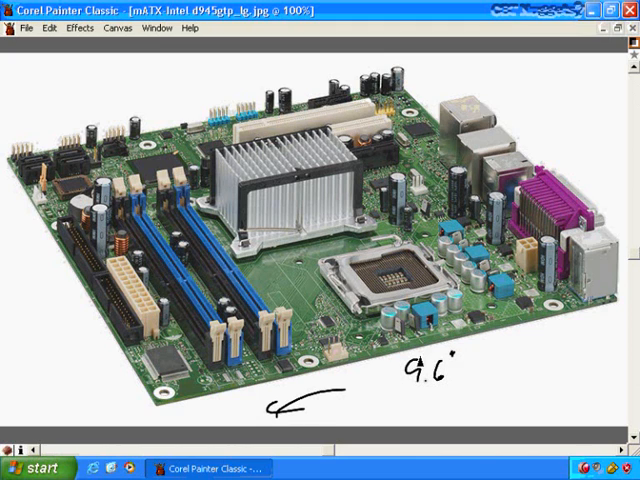
Draw a pen stroke beneath the mATX motherboard photo for the 9.6" annotation
left_click_drag(490, 360, 580, 330)
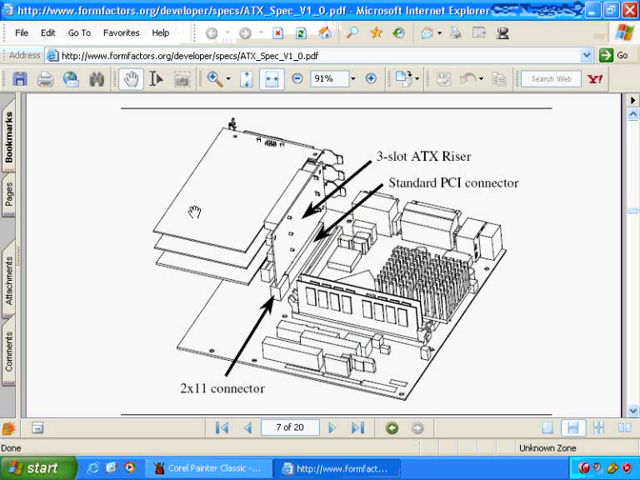
mouse_move(237, 277)
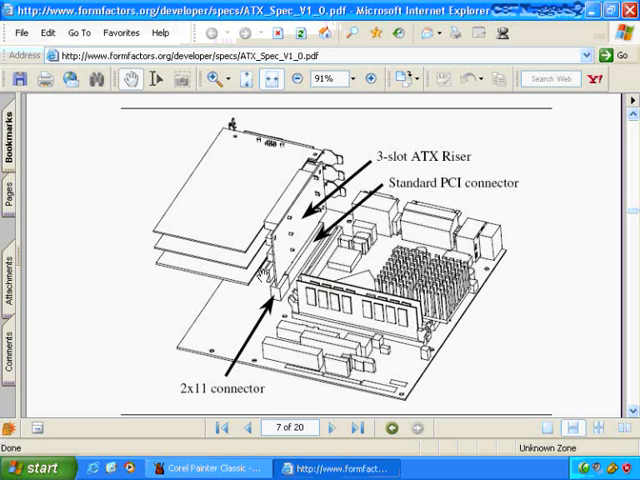
mouse_move(258, 278)
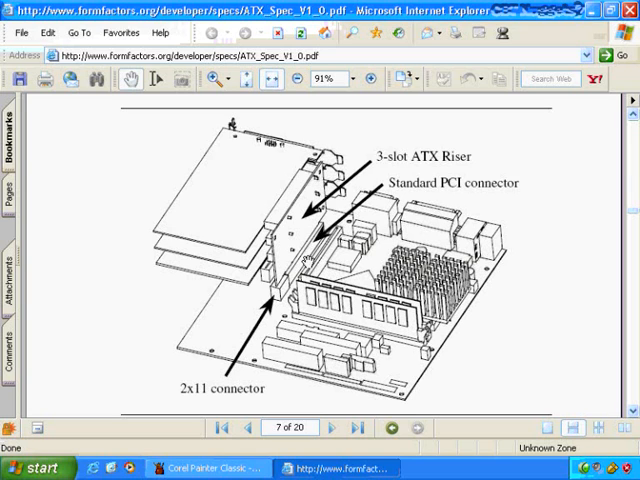
Switch back to Corel Painter Classic from the taskbar
left_click(215, 468)
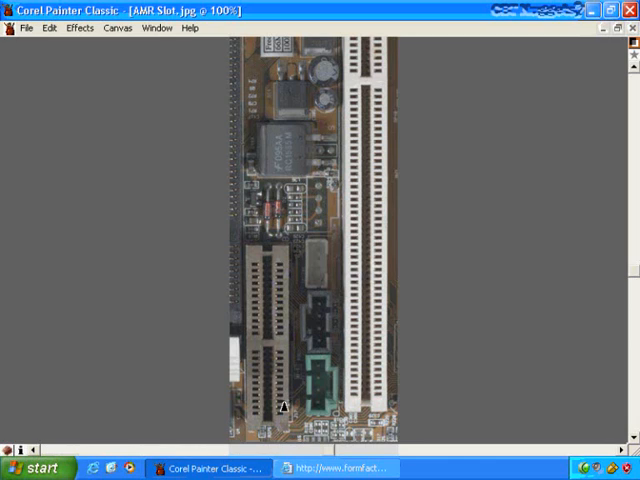
mouse_move(362, 170)
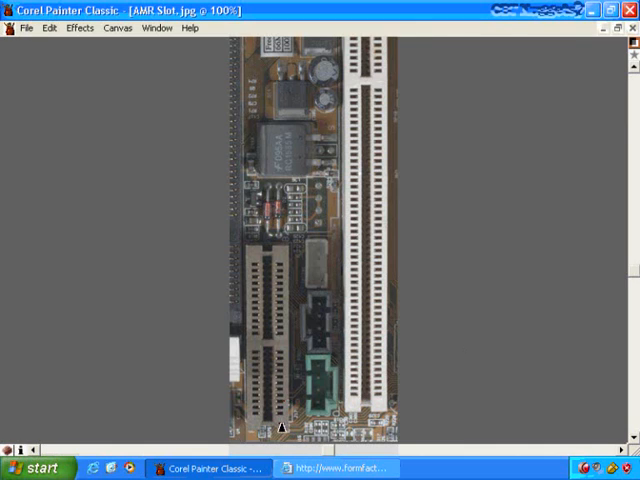
mouse_move(283, 408)
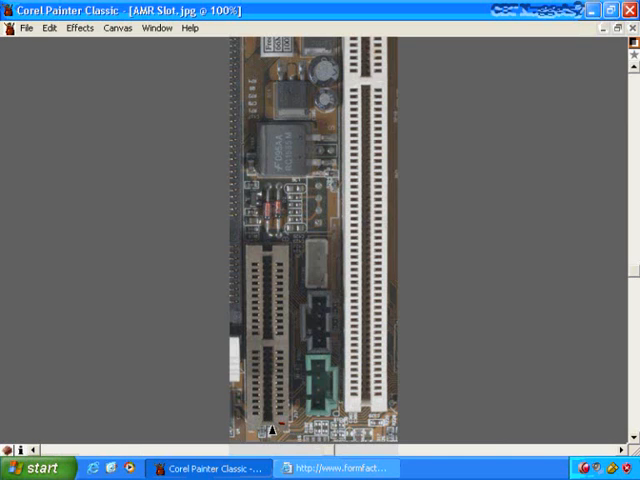
mouse_move(583, 240)
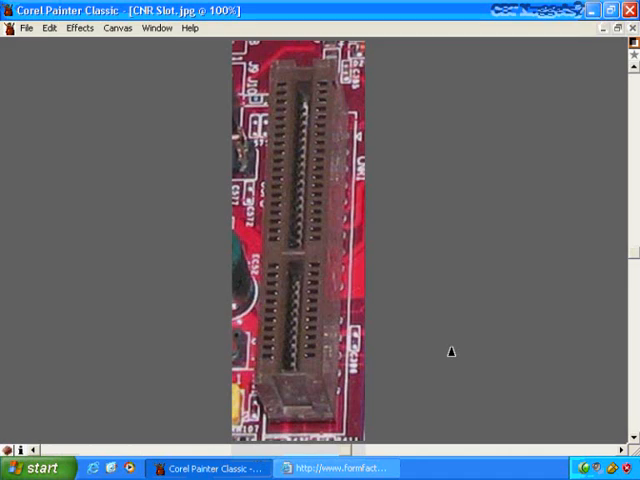
Dismiss the top window with its title-bar button, leaving the desktop visible
left_click(601, 10)
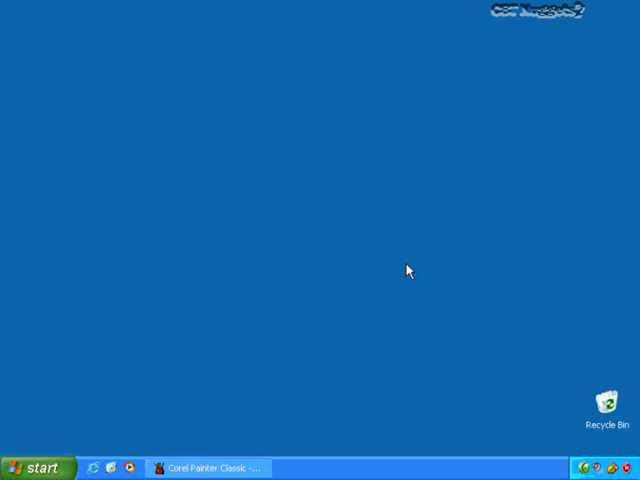
left_click(210, 468)
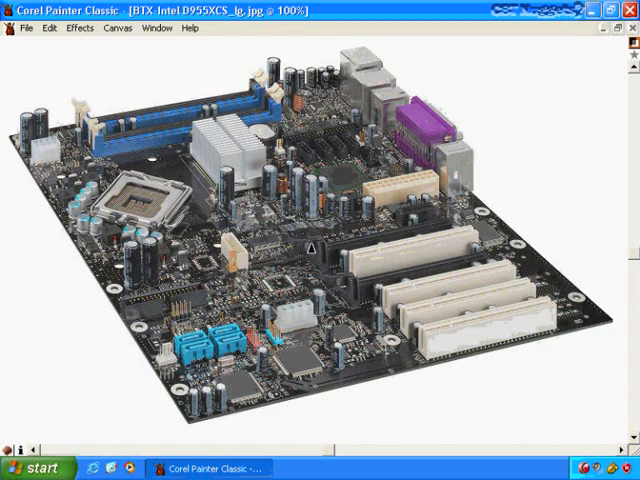
mouse_move(357, 63)
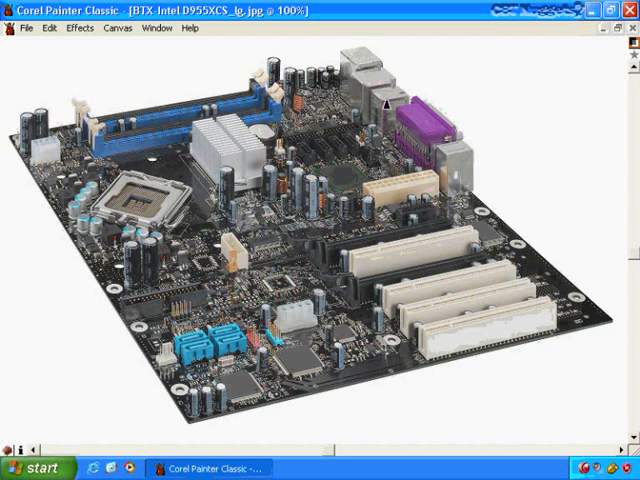
mouse_move(443, 290)
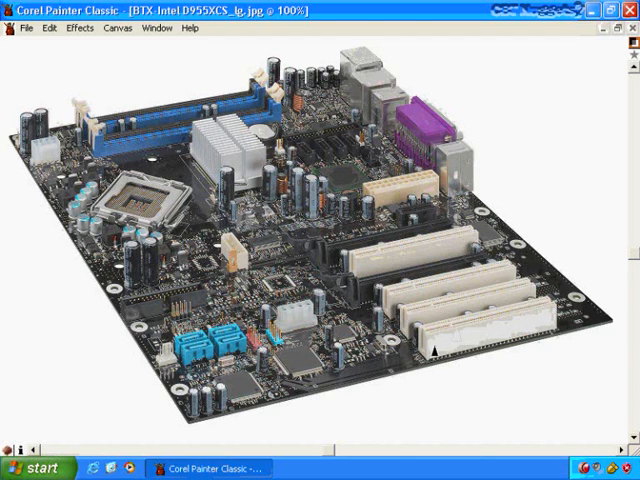
mouse_move(190, 385)
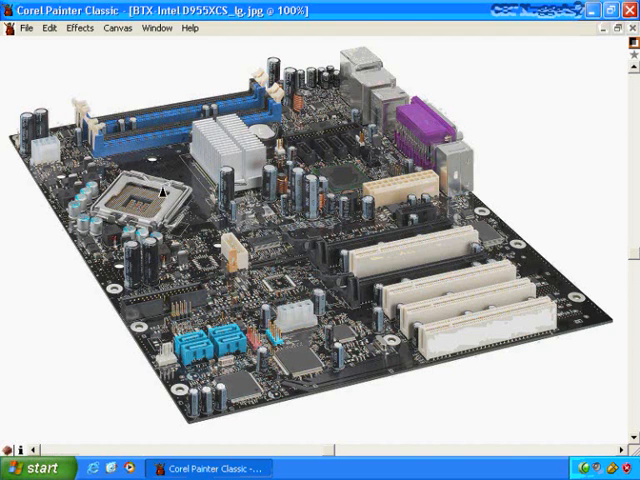
mouse_move(183, 203)
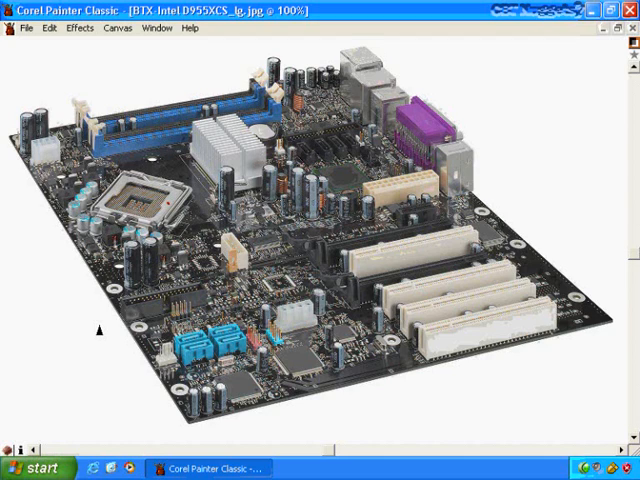
mouse_move(456, 324)
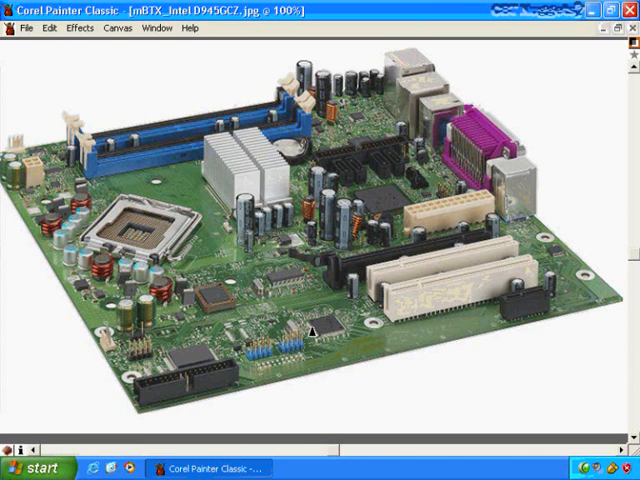
mouse_move(171, 157)
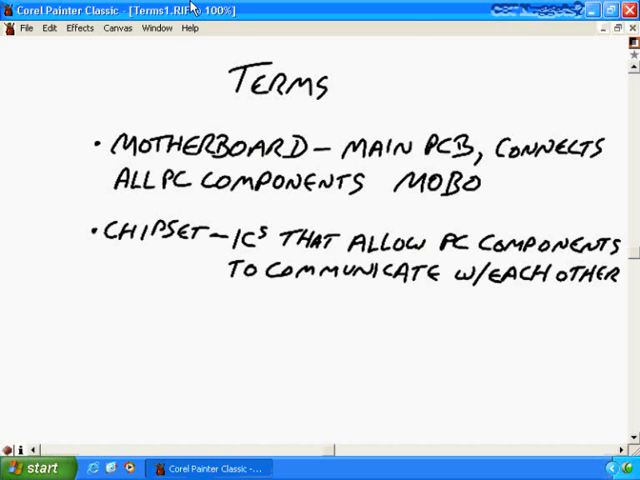
Underline CHIPSET in red, then switch to North-South Bridge.jpg from the Window menu
left_click_drag(108, 248, 178, 252)
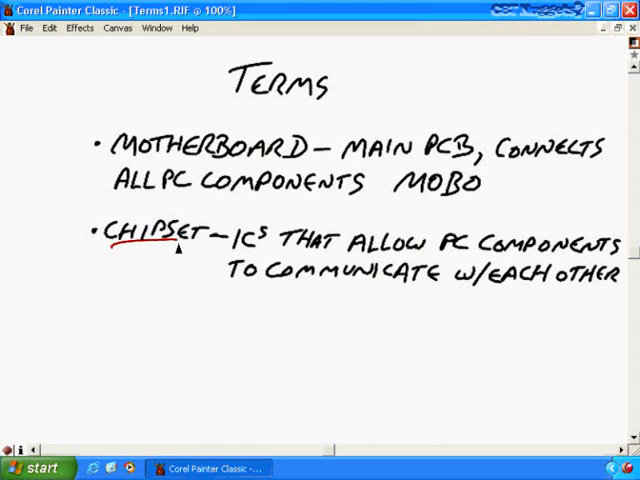
mouse_move(225, 258)
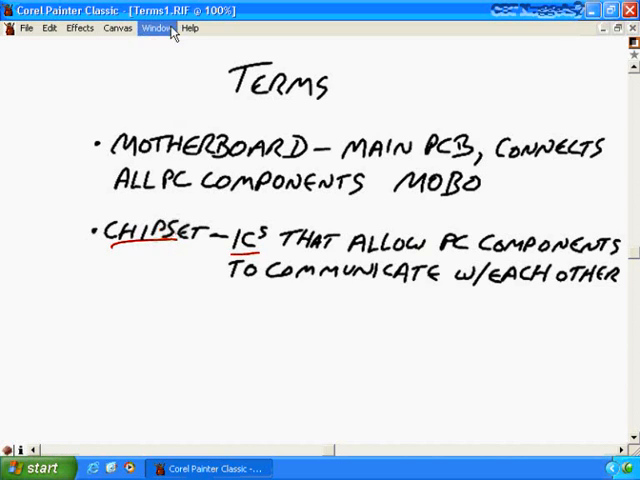
left_click(157, 28)
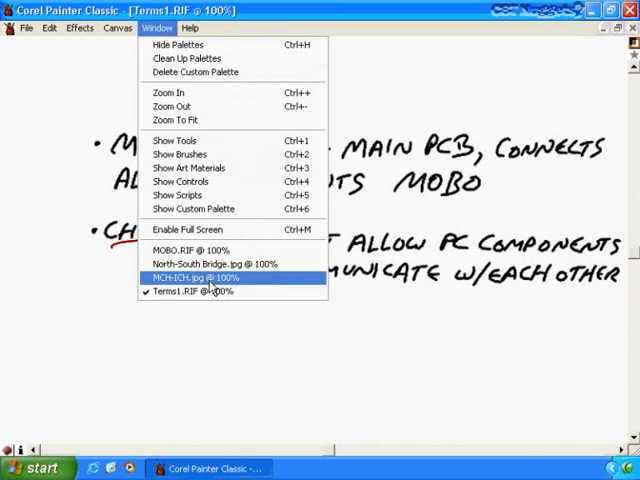
left_click(206, 263)
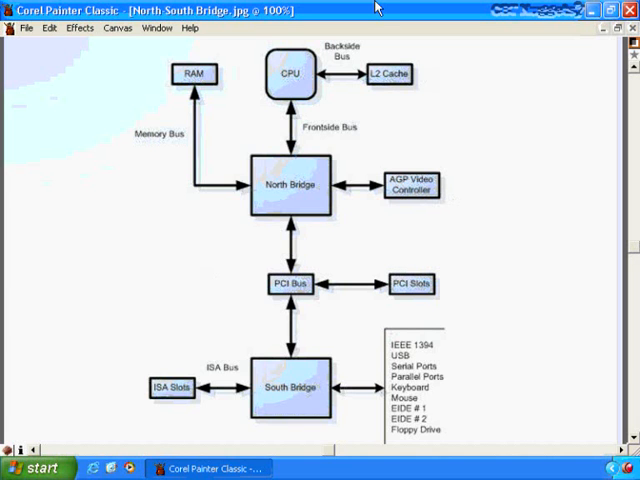